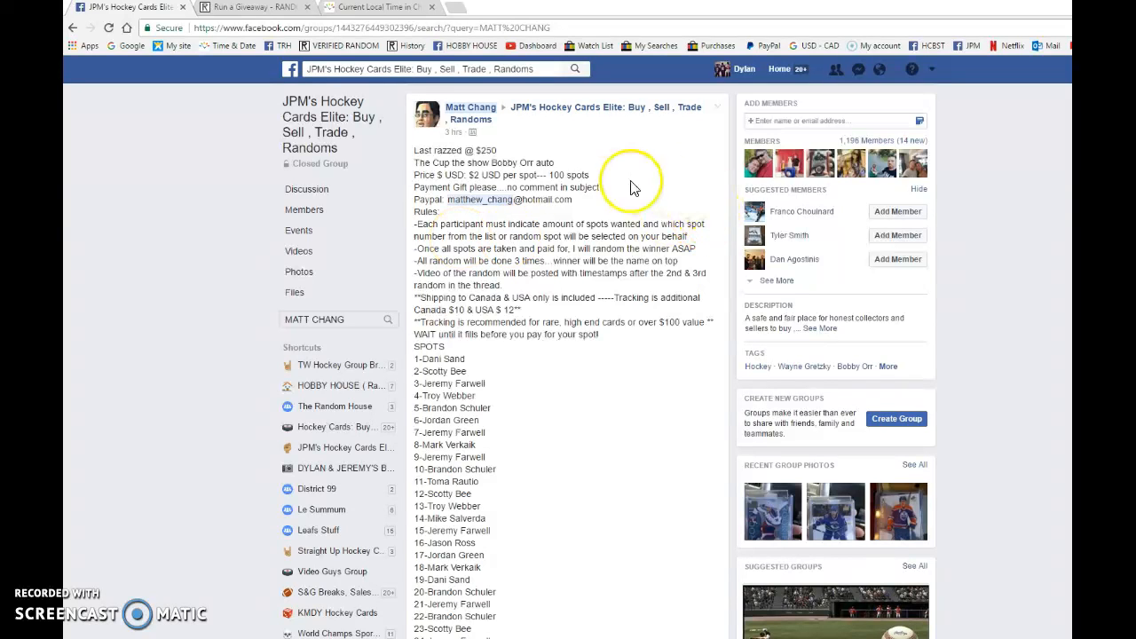
{"action": "mouse_move", "coordinate": [579, 284]}
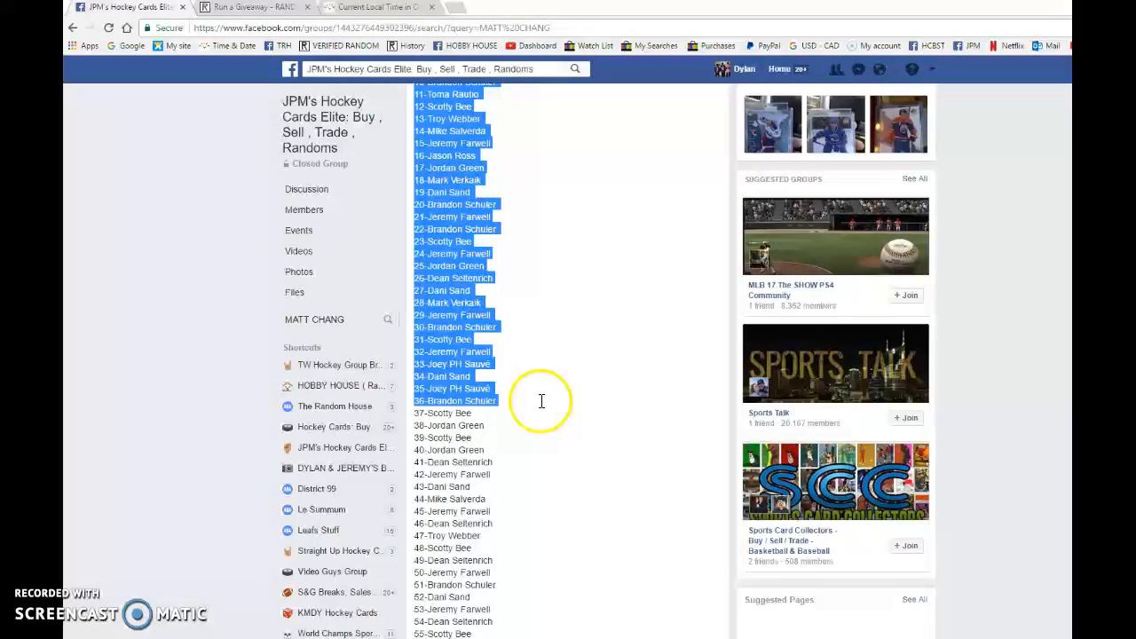
Move down from the 100-spot list to the comment thread beneath the giveaway post
{"action": "scroll", "scroll_direction": "down", "scroll_amount": 3}
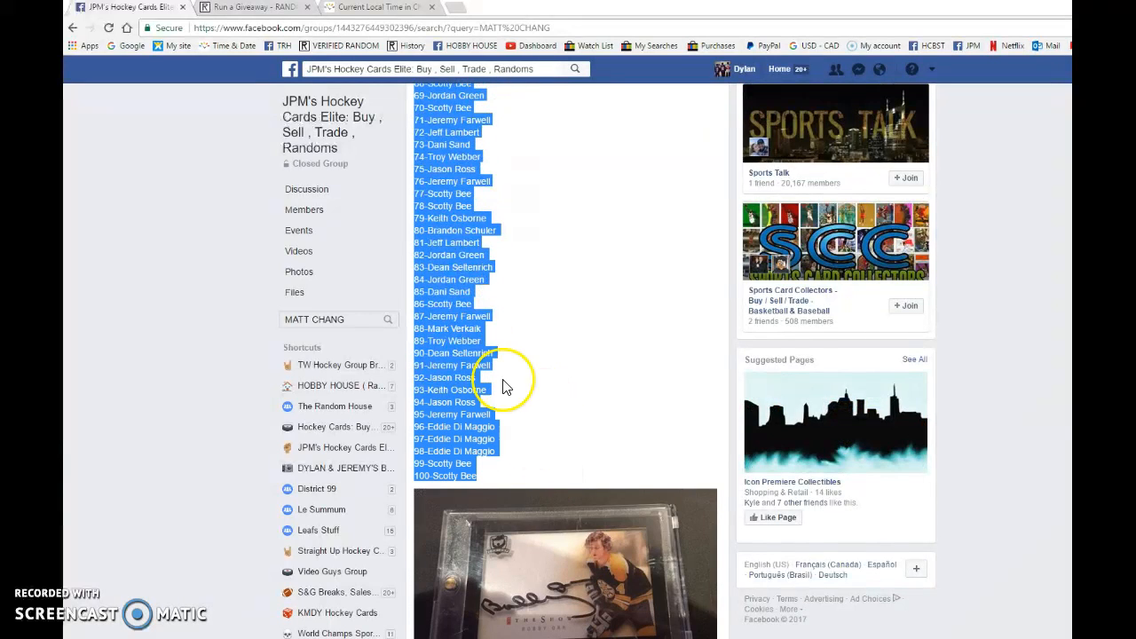
{"action": "scroll", "scroll_direction": "down", "scroll_amount": 3}
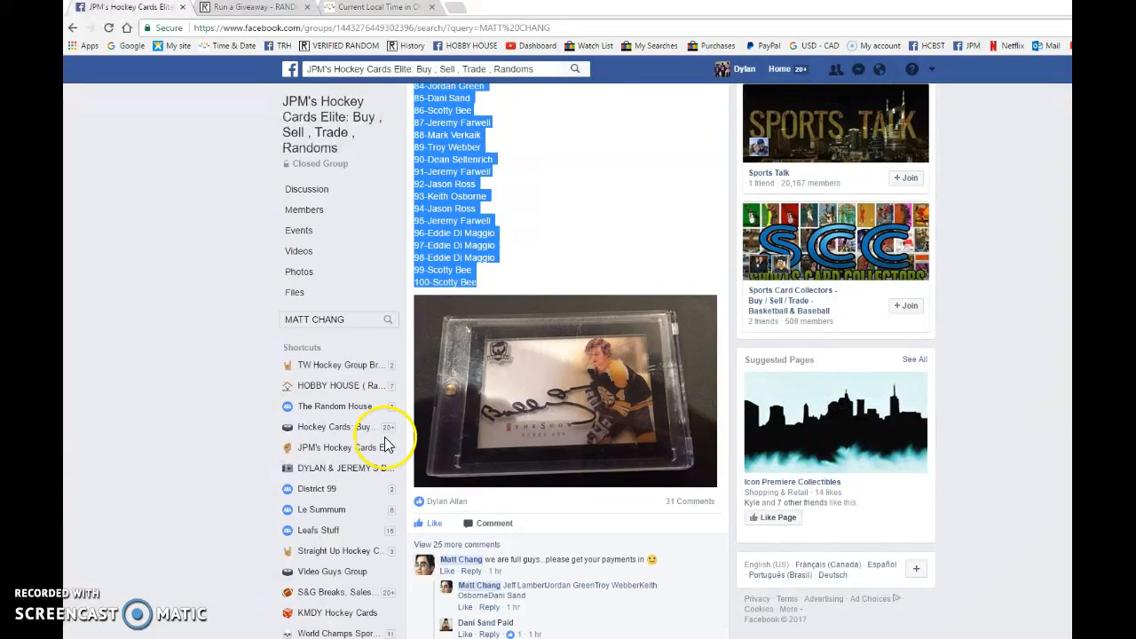
{"action": "mouse_move", "coordinate": [609, 359]}
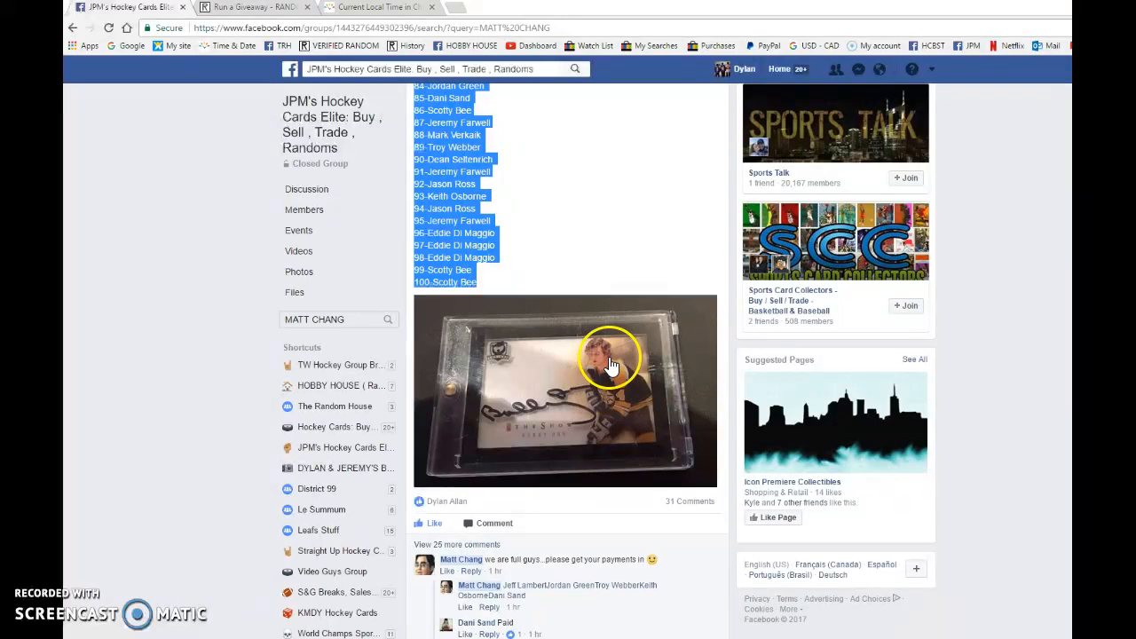
{"action": "scroll", "scroll_direction": "down", "scroll_amount": 3}
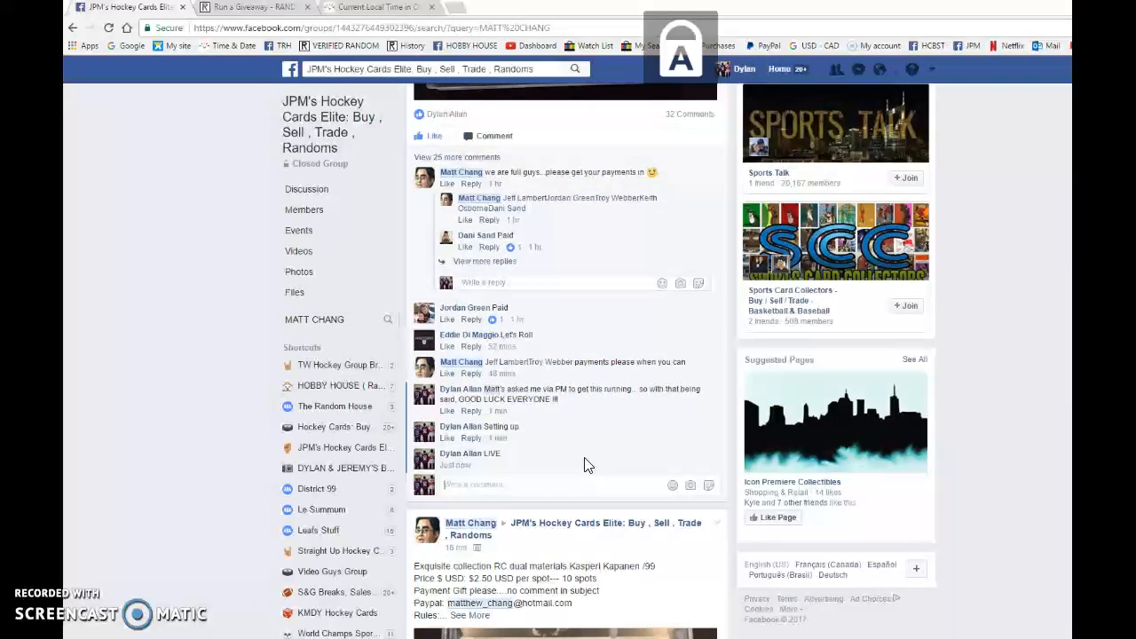
Start the Random.org giveaway on the 100 entries and confirm it
{"action": "left_click", "coordinate": [258, 7]}
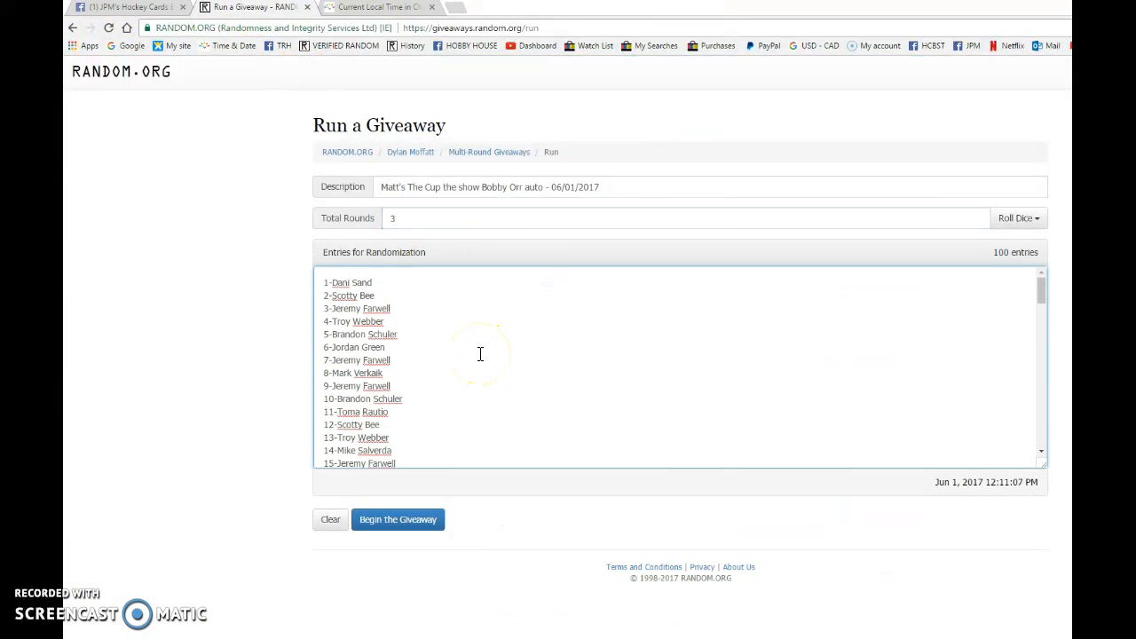
{"action": "left_click", "coordinate": [397, 519]}
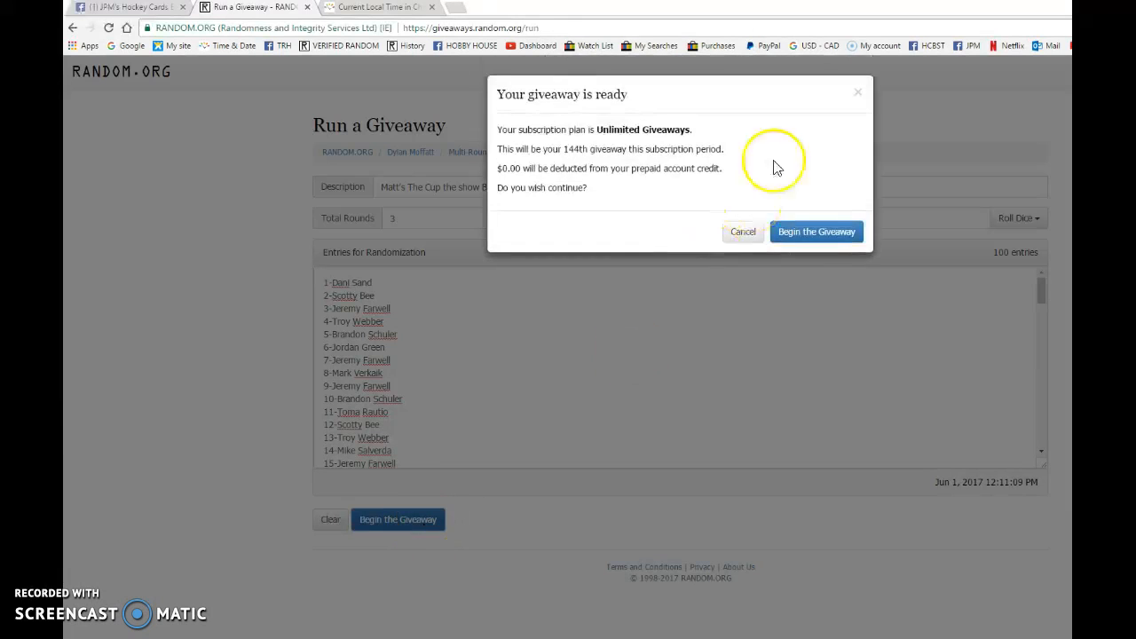
{"action": "left_click", "coordinate": [817, 231]}
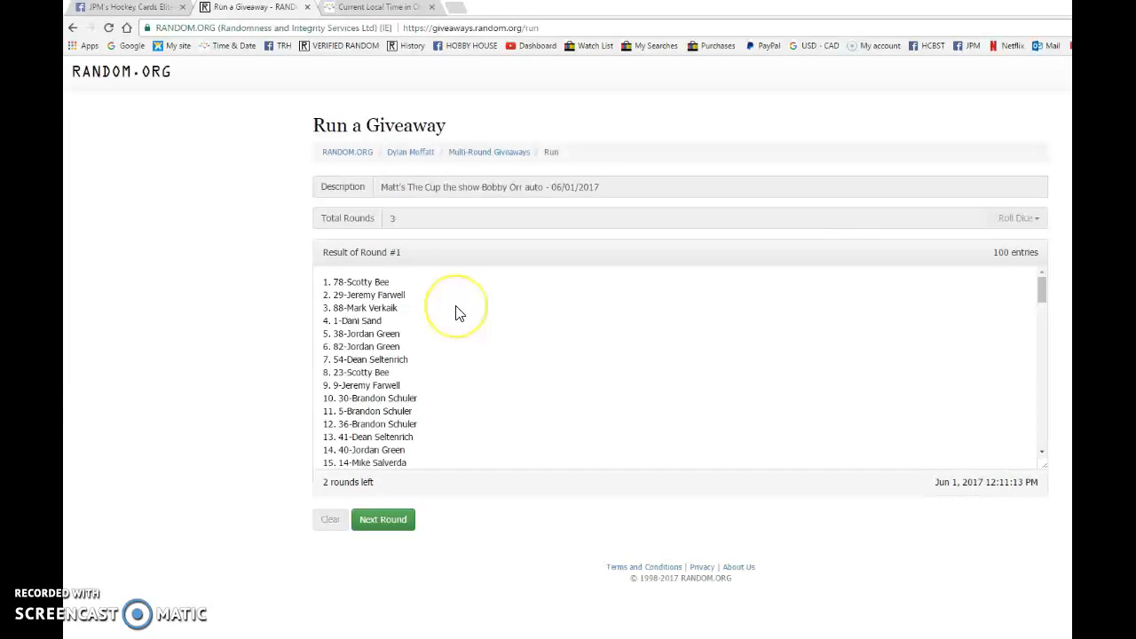
Run round 2 of 3 and bring its timestamp line into view for copying
{"action": "scroll", "scroll_direction": "down", "scroll_amount": 3}
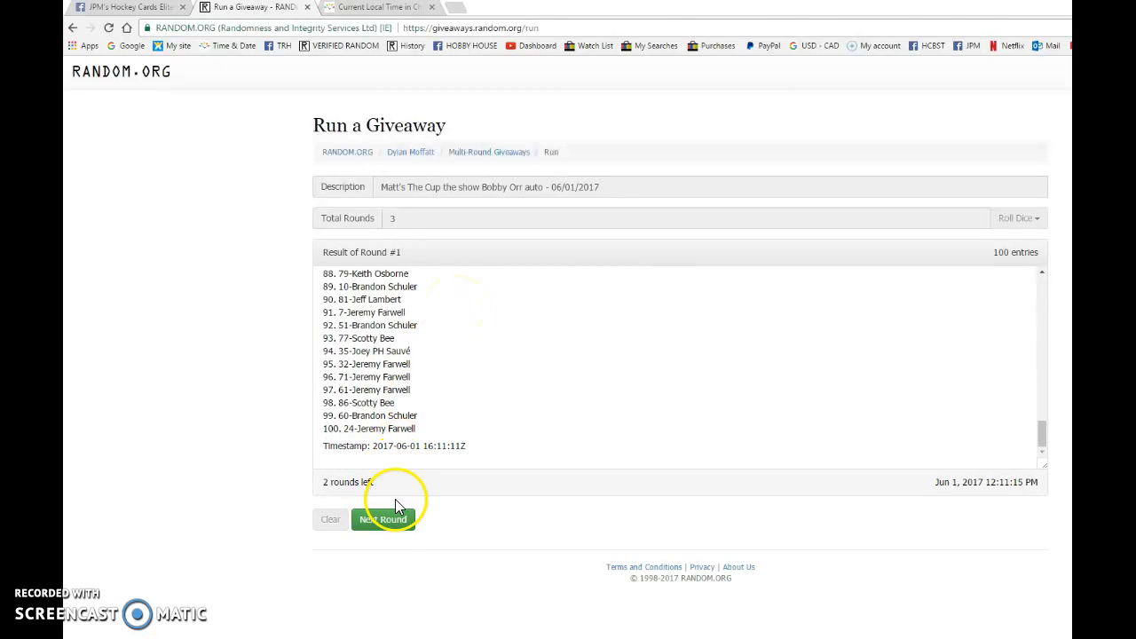
{"action": "left_click", "coordinate": [384, 519]}
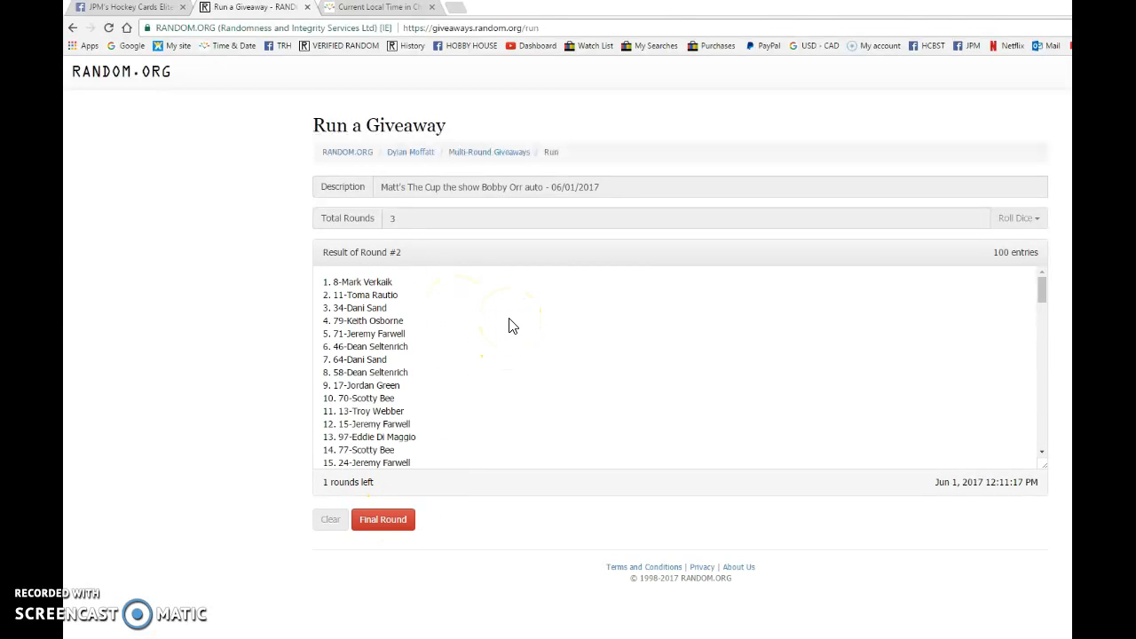
{"action": "scroll", "scroll_direction": "down", "scroll_amount": 3}
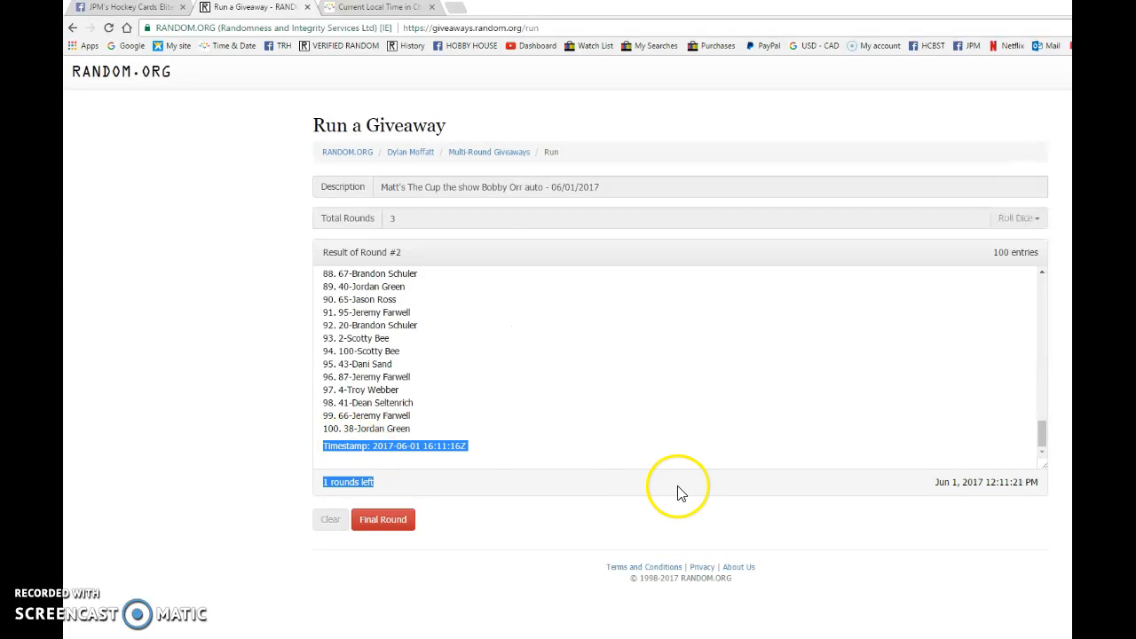
Comment round 2's timestamp on the Facebook post, check the world clock, and return to the results
{"action": "left_click", "coordinate": [133, 11]}
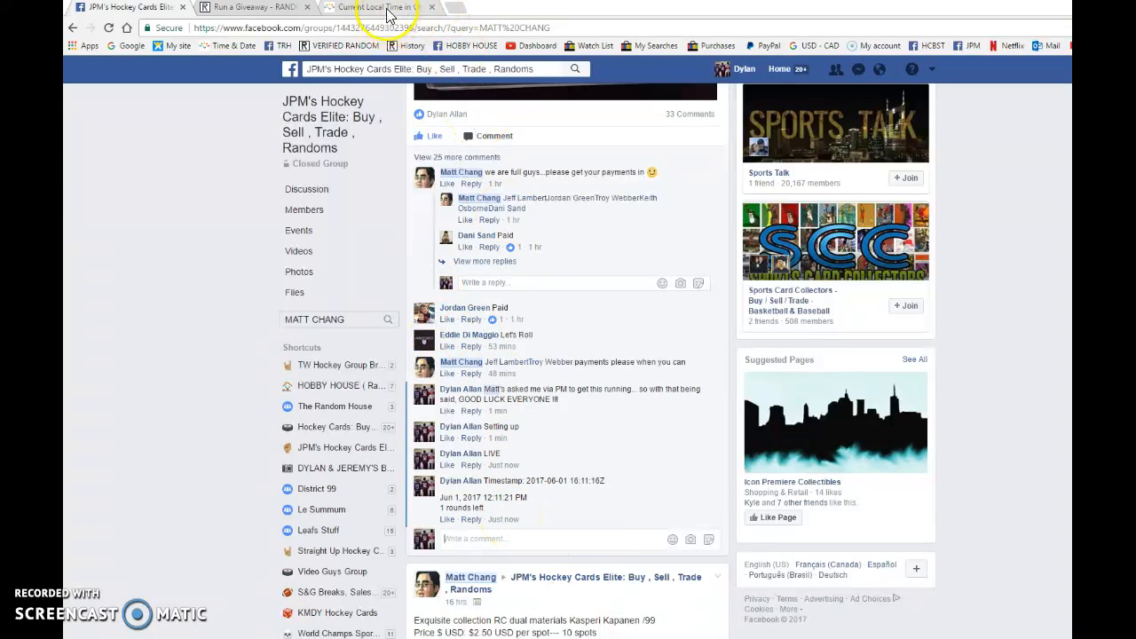
{"action": "left_click", "coordinate": [382, 7]}
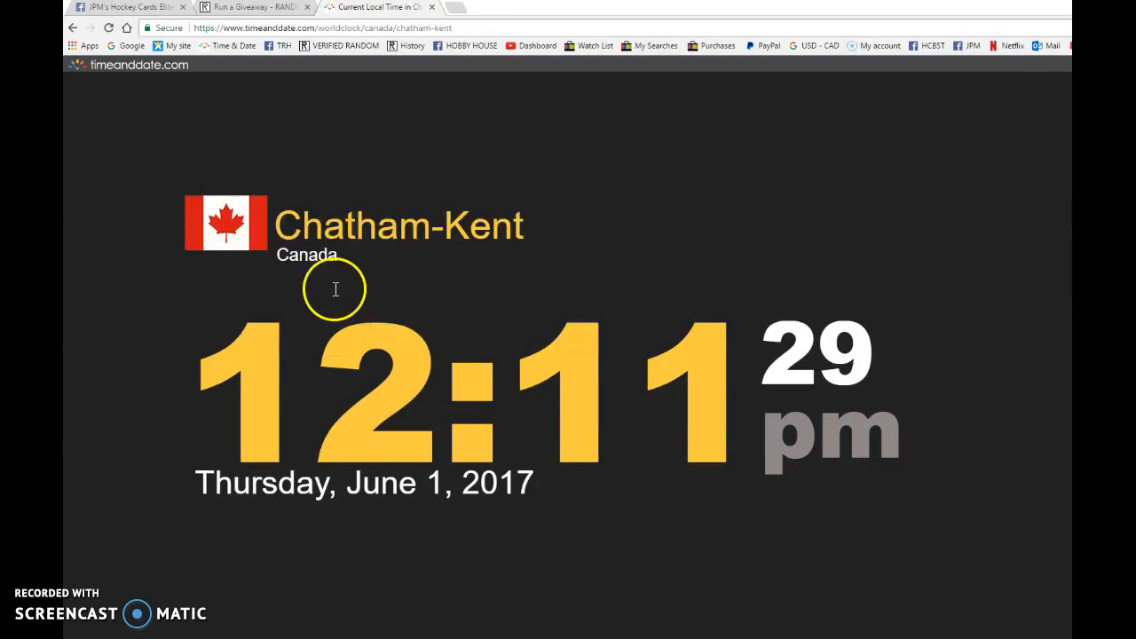
{"action": "left_click", "coordinate": [255, 8]}
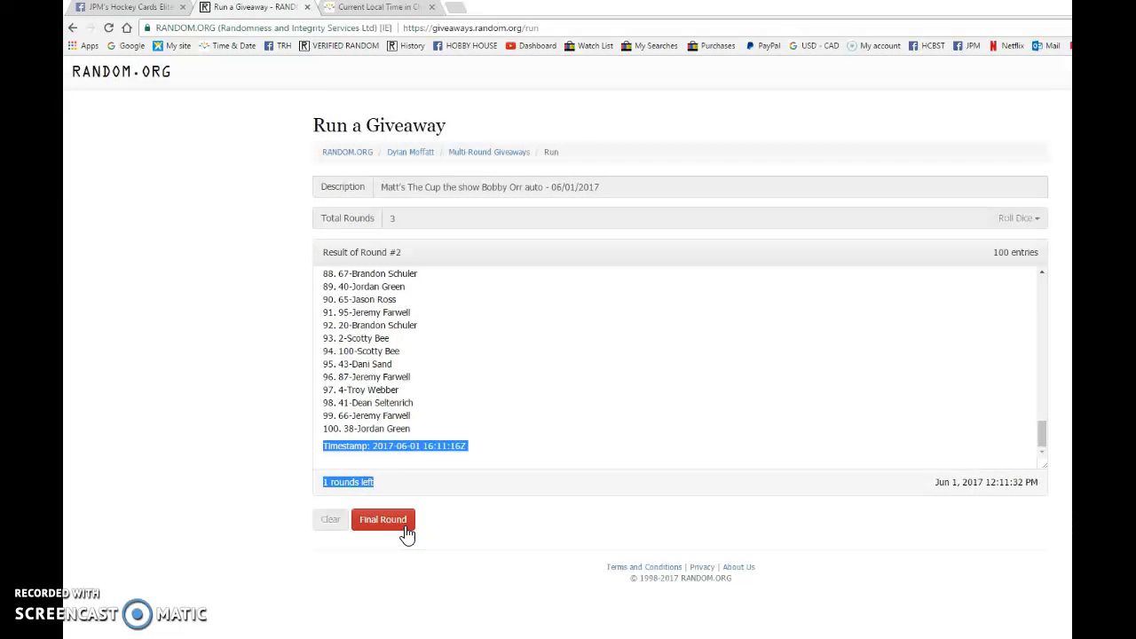
Run the final round to draw the winner and select its timestamp and verification code lines
{"action": "left_click", "coordinate": [384, 519]}
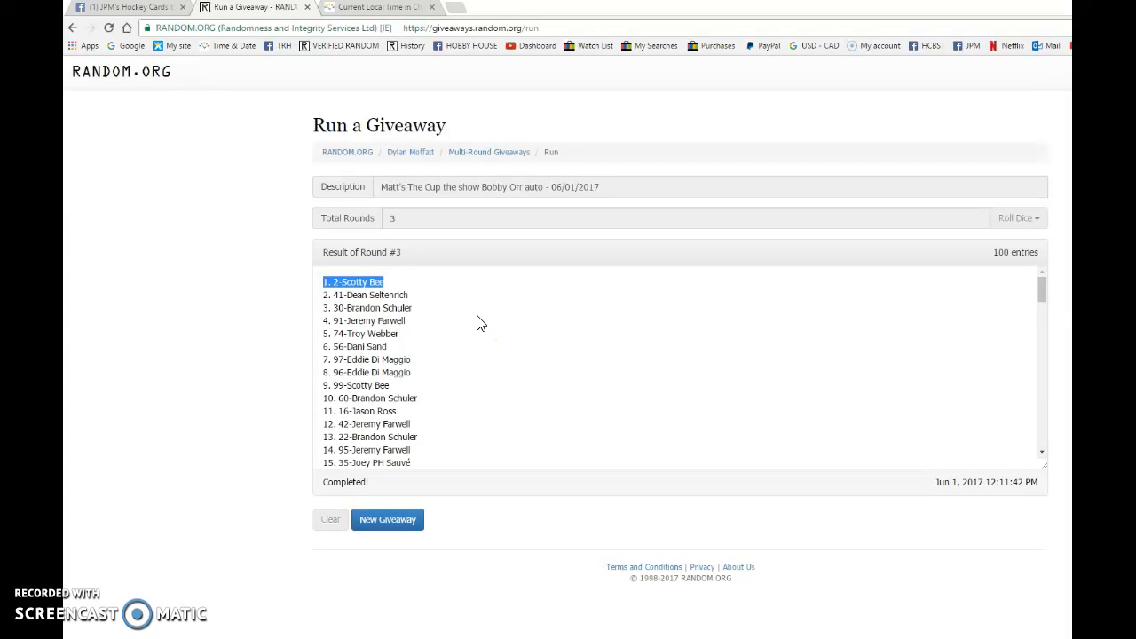
{"action": "scroll", "scroll_direction": "down", "scroll_amount": 3}
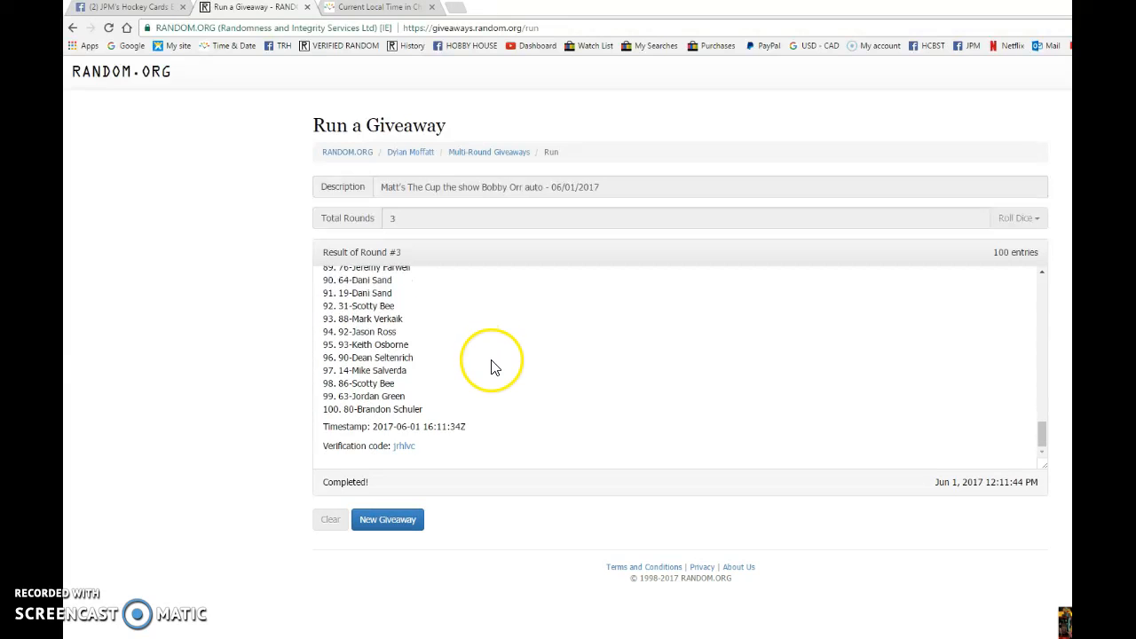
{"action": "left_click_drag", "start_coordinate": [337, 426], "coordinate": [417, 446]}
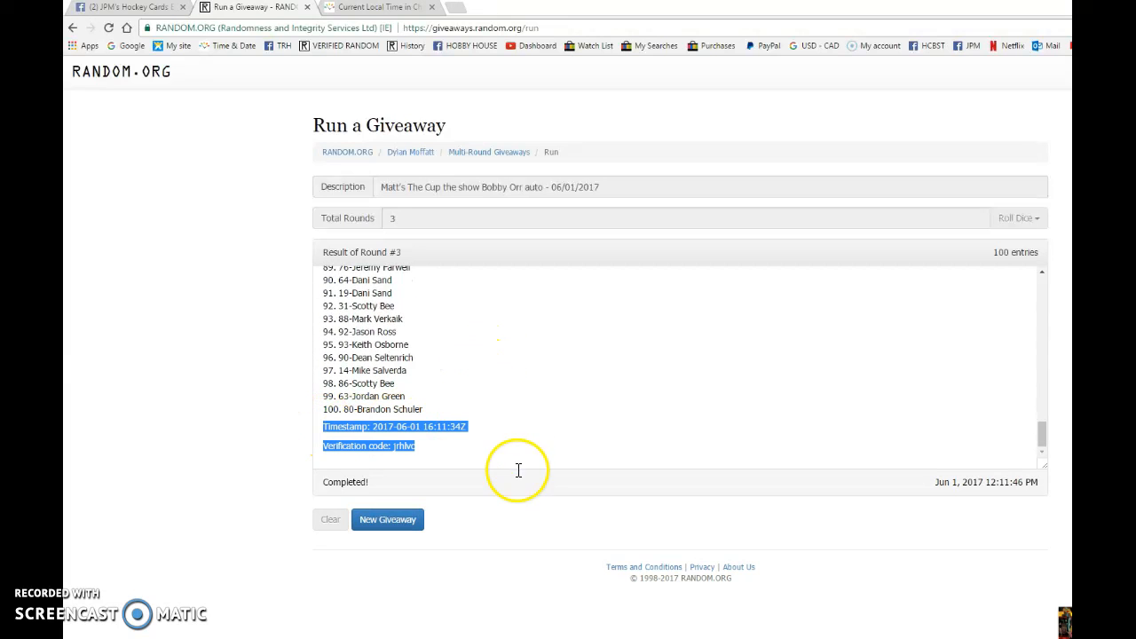
Comment round 3's timestamp and verification code, copy the winning top entry, and return to add a DONE note
{"action": "left_click", "coordinate": [124, 7]}
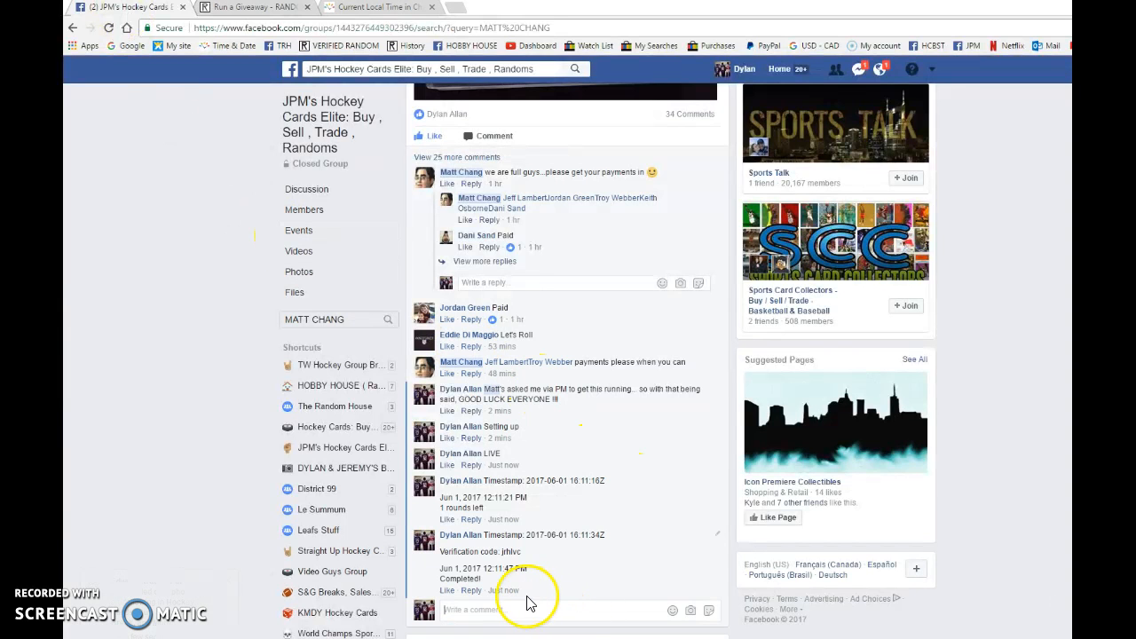
{"action": "left_click", "coordinate": [373, 7]}
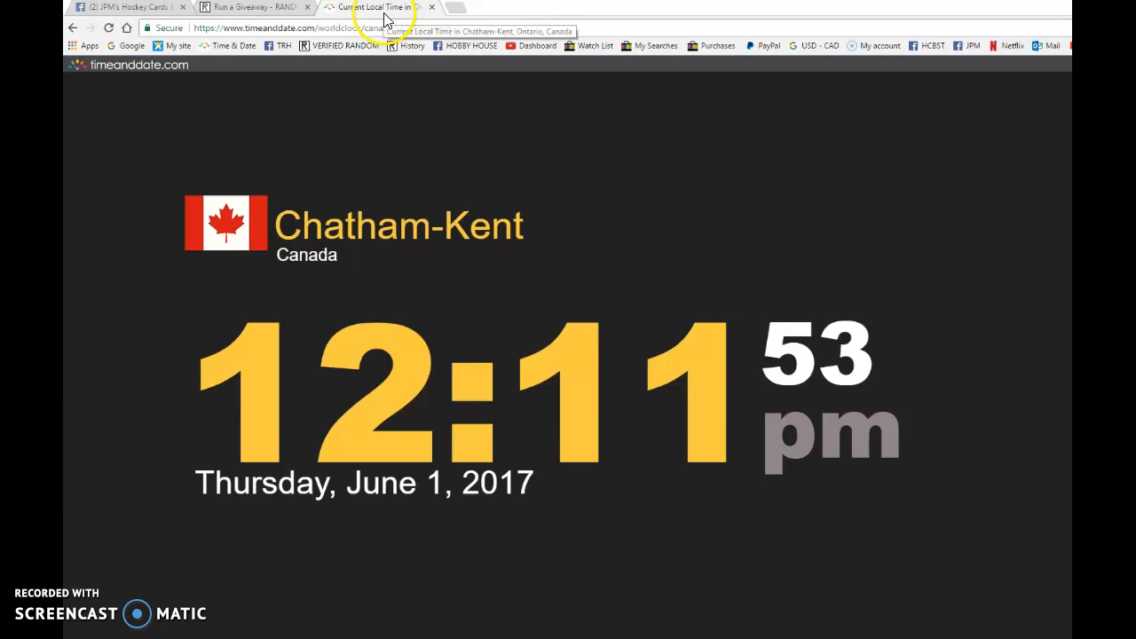
{"action": "left_click", "coordinate": [256, 7]}
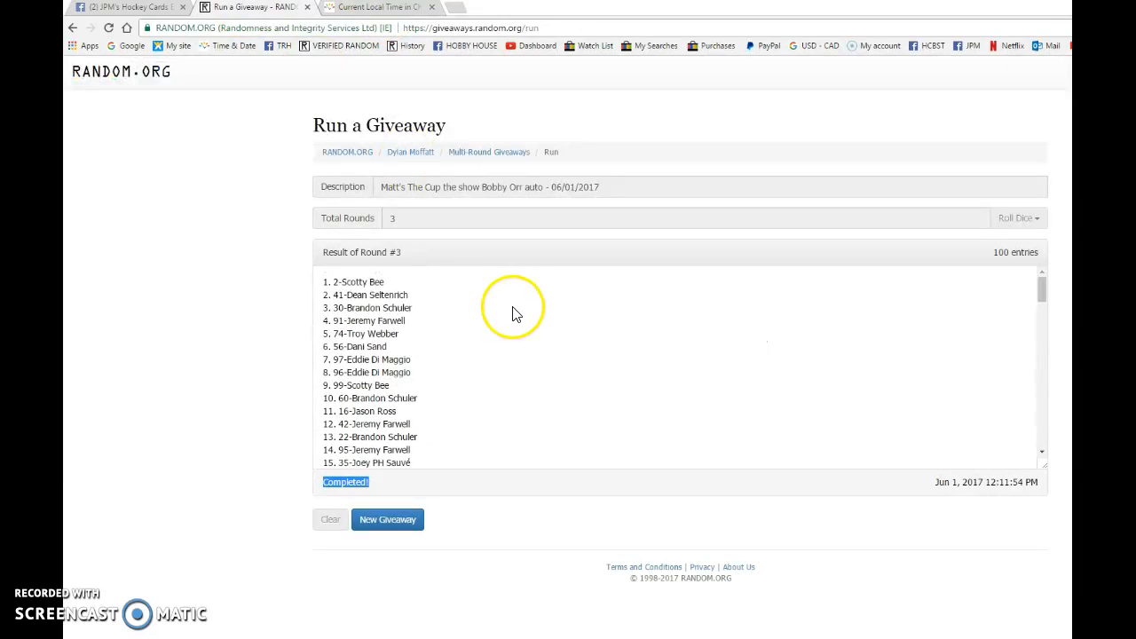
{"action": "double_click", "coordinate": [364, 281]}
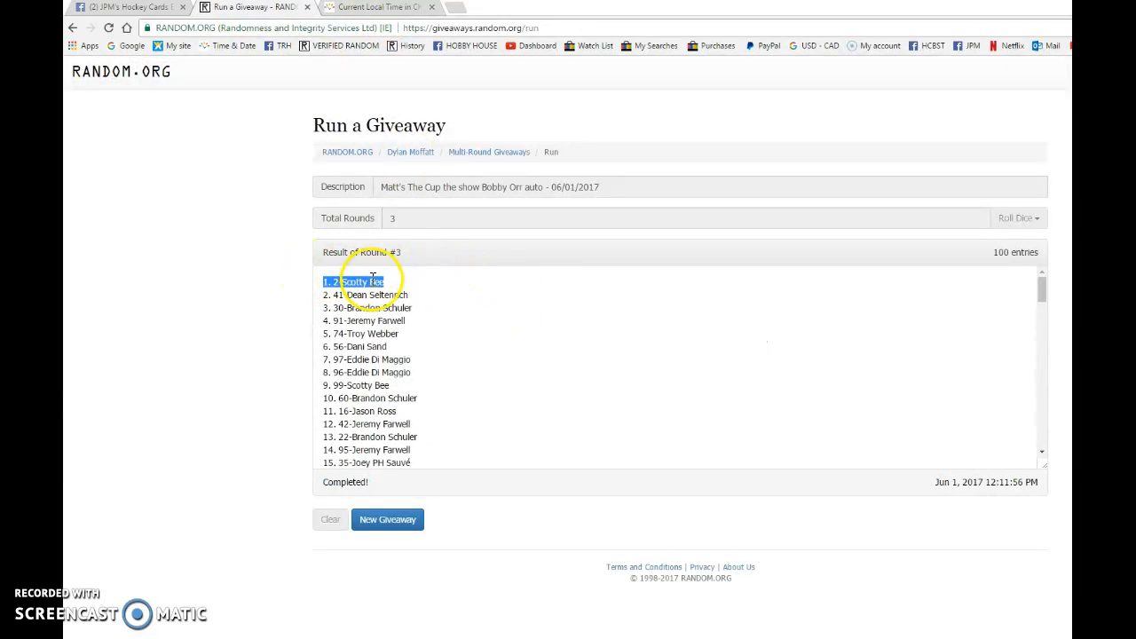
{"action": "mouse_move", "coordinate": [380, 270]}
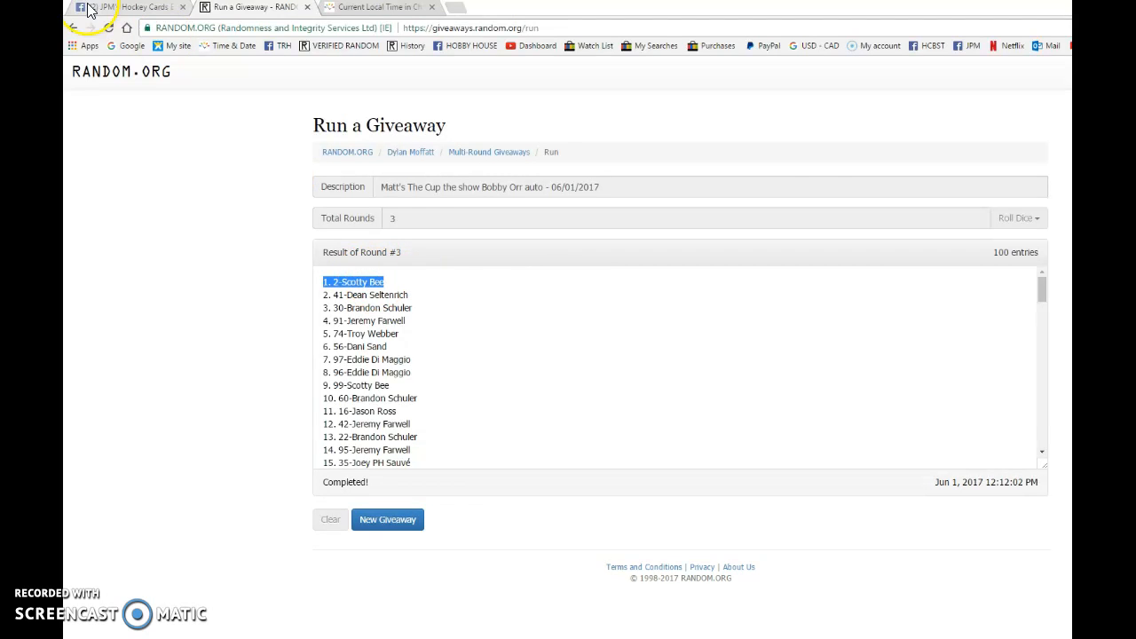
{"action": "left_click", "coordinate": [115, 7]}
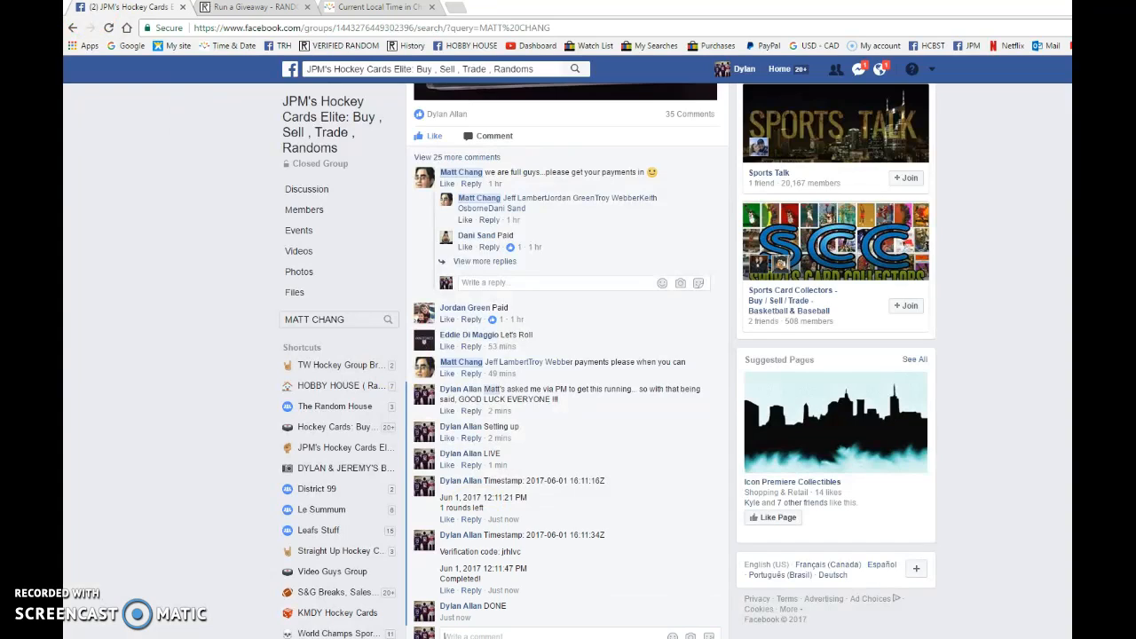